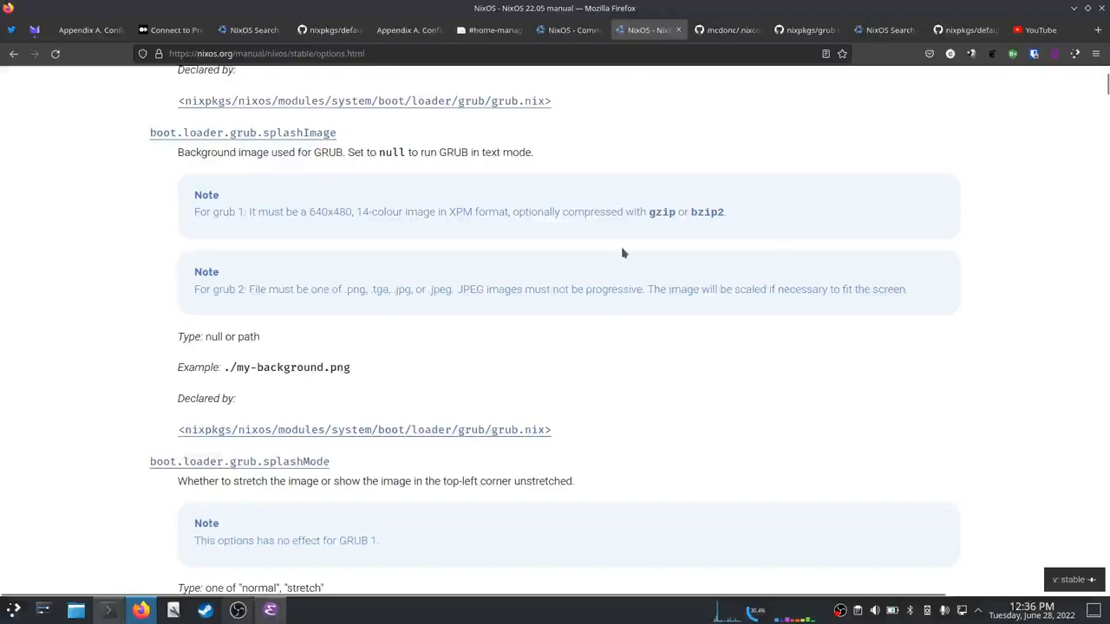
pyautogui.moveTo(610, 163)
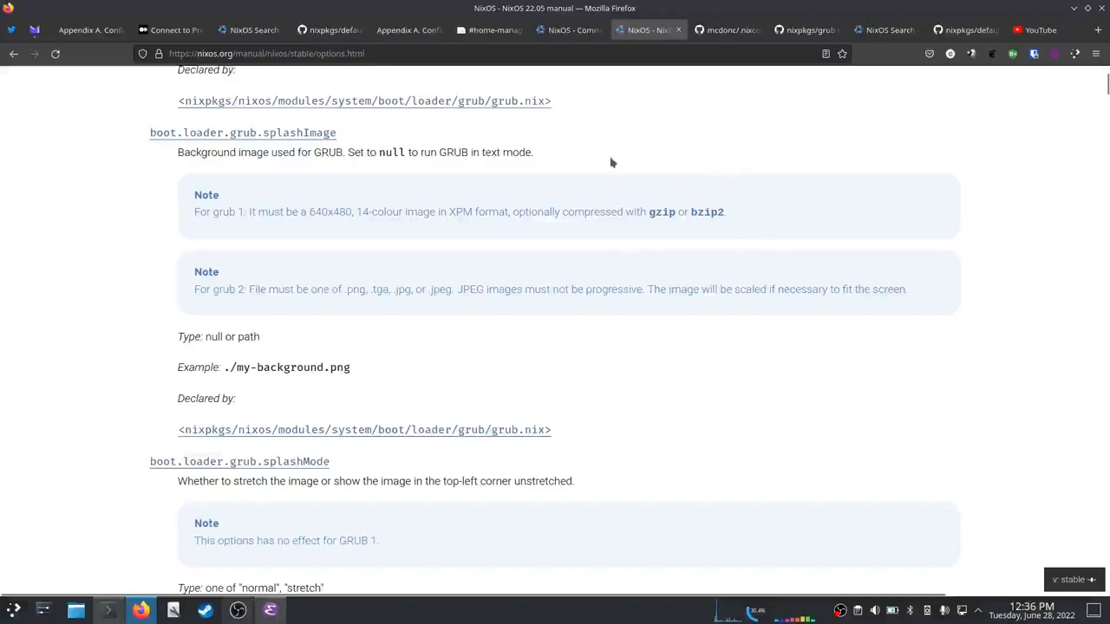
pyautogui.moveTo(752, 192)
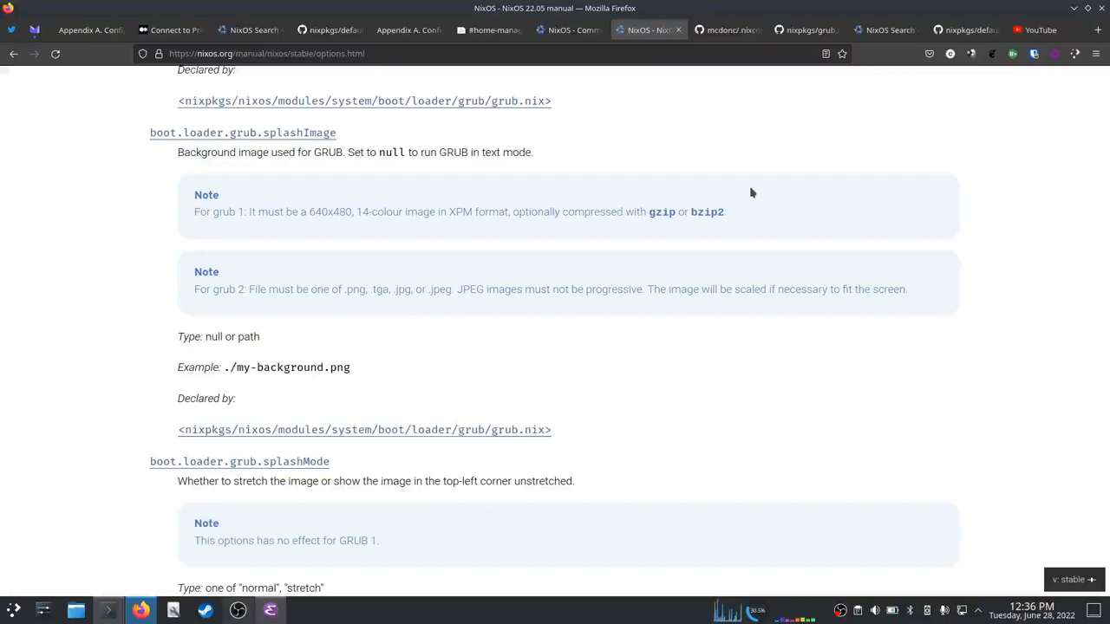
pyautogui.moveTo(791, 156)
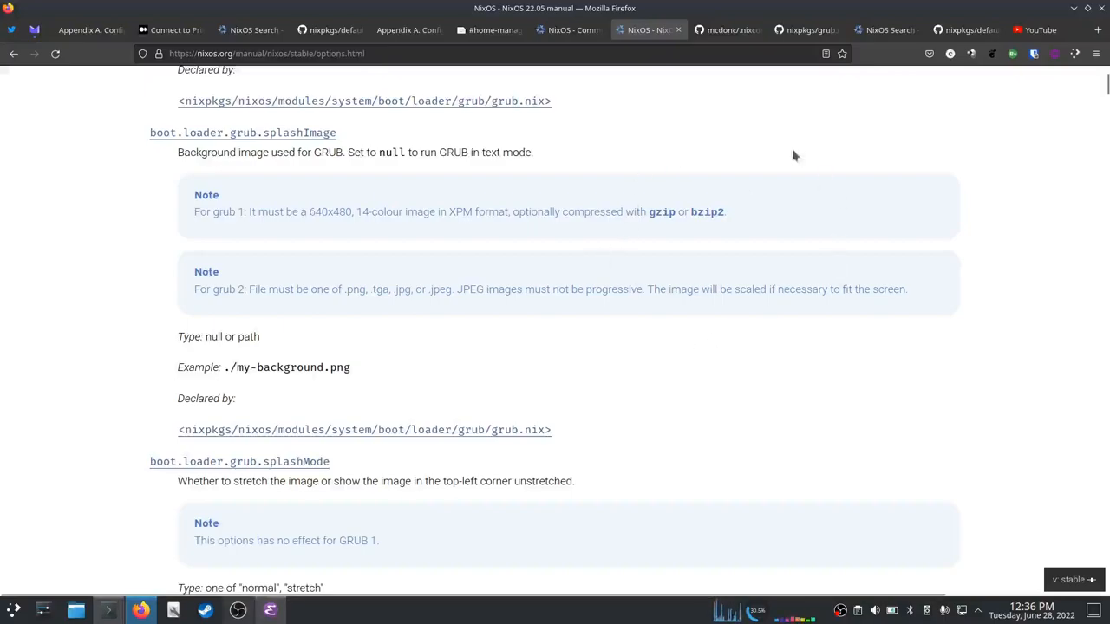
pyautogui.moveTo(645, 135)
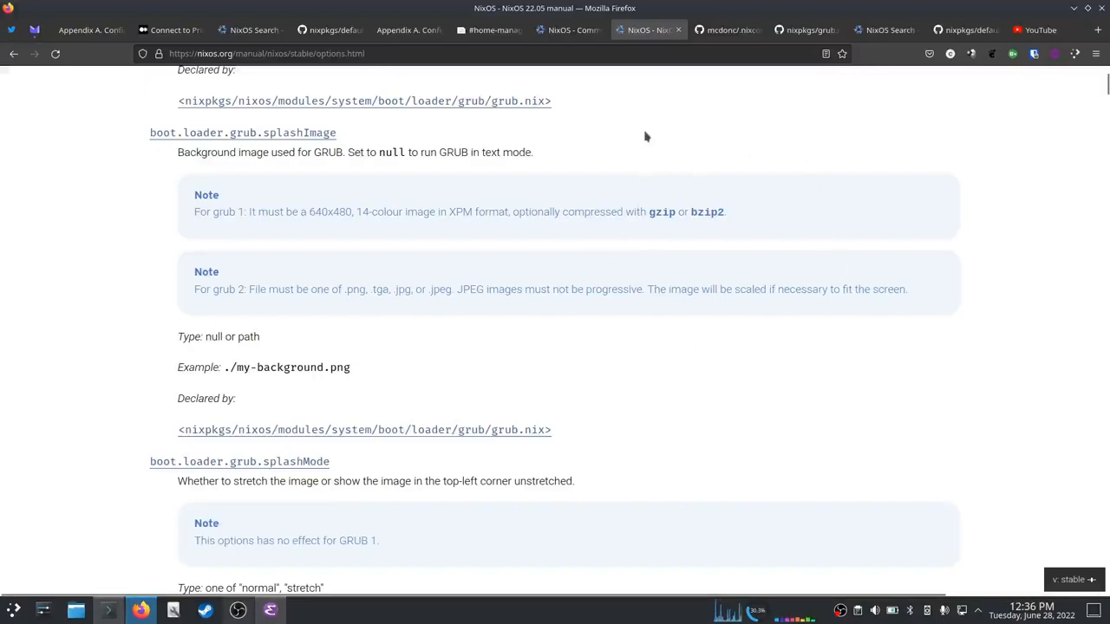
pyautogui.moveTo(865, 191)
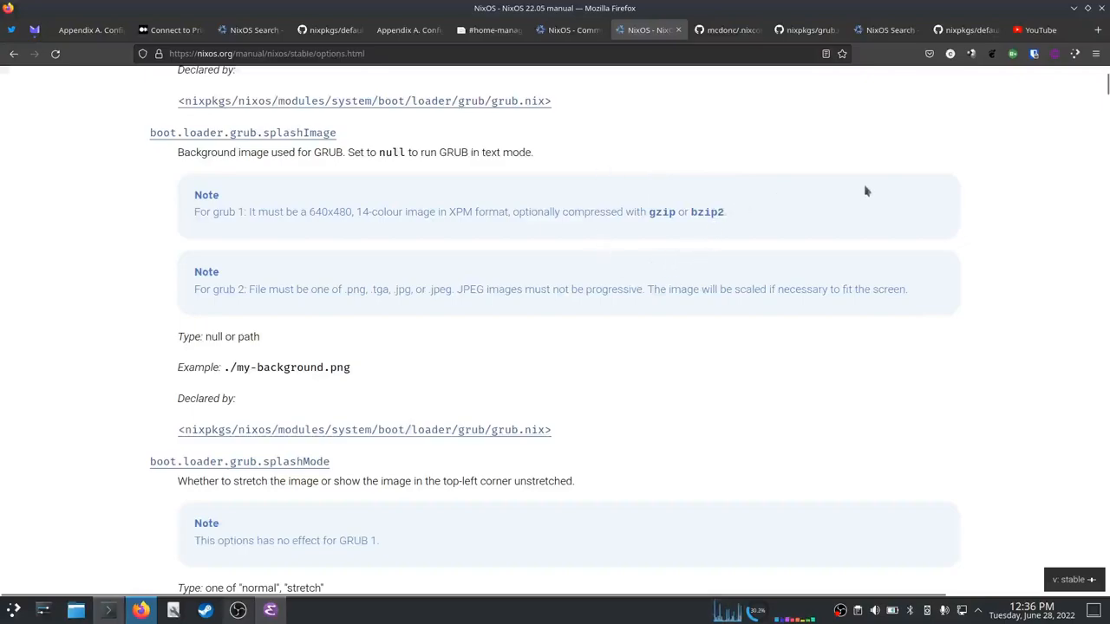
pyautogui.moveTo(662, 314)
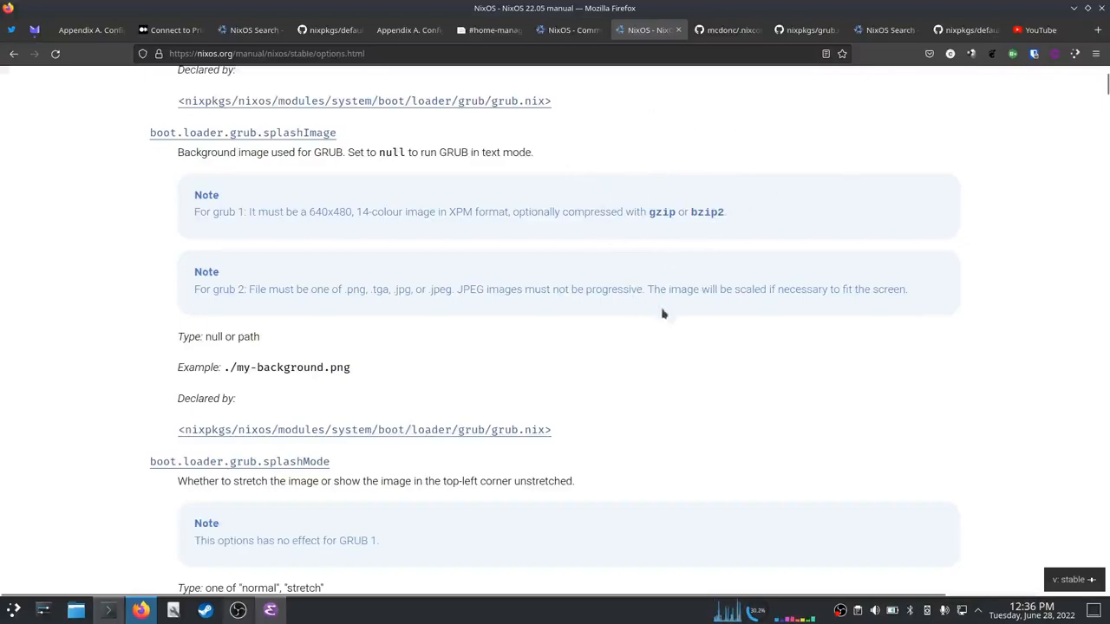
pyautogui.moveTo(657, 172)
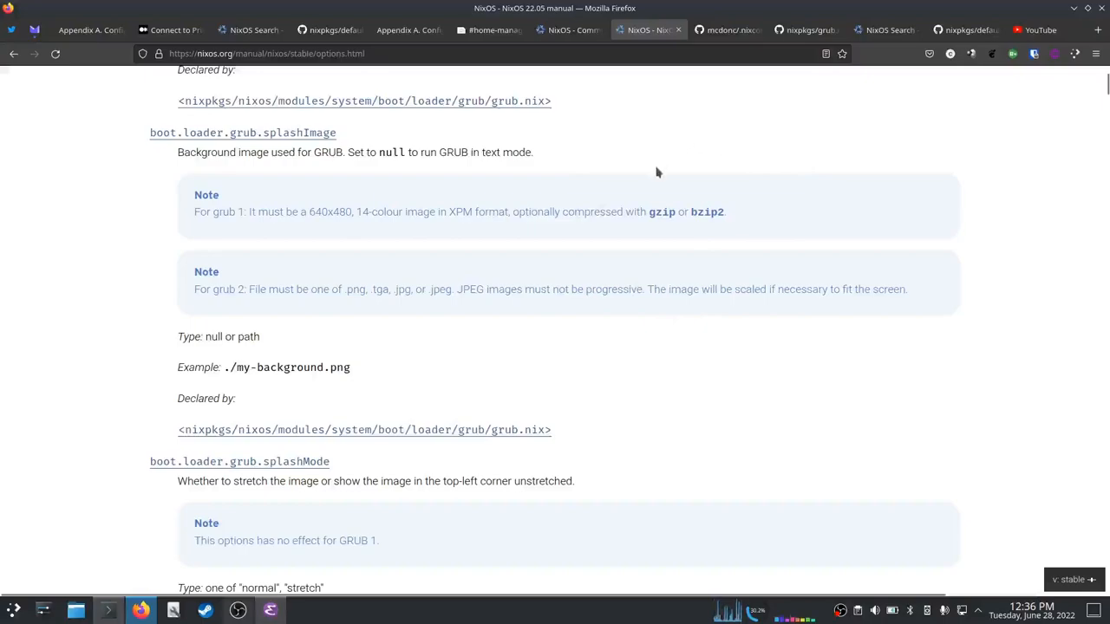
pyautogui.moveTo(194, 579)
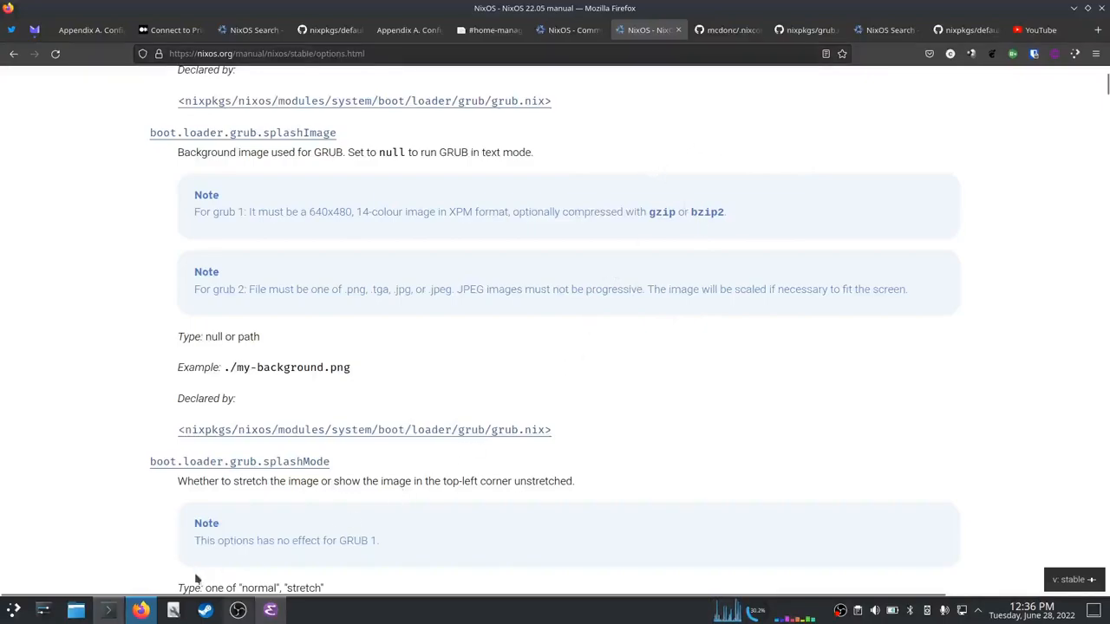
pyautogui.moveTo(77, 610)
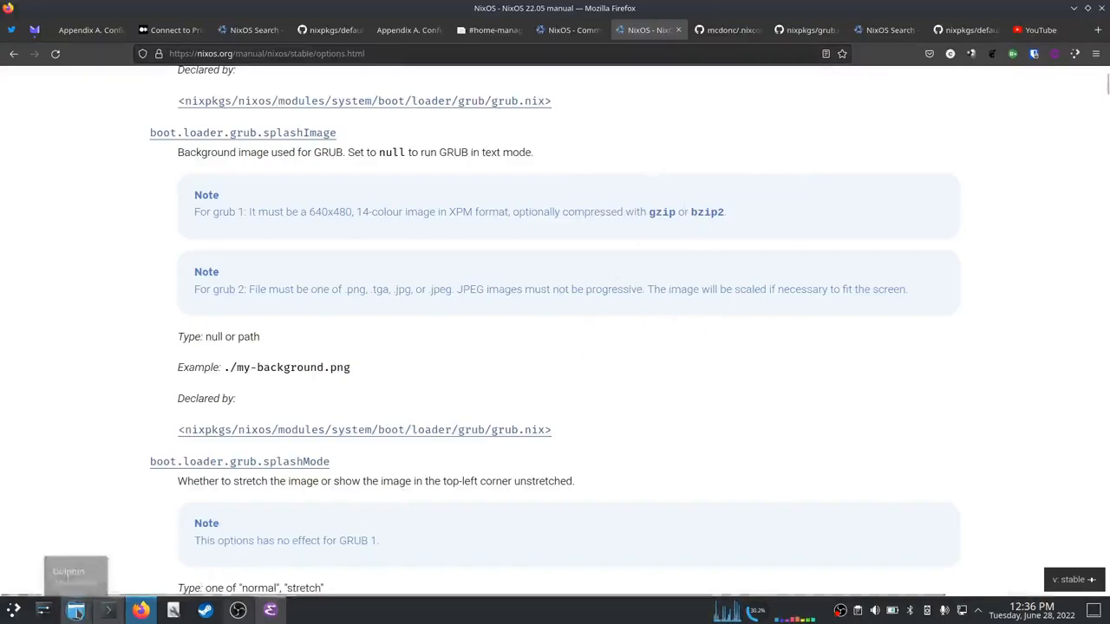
# Step: Navigate Dolphin into .nixconfig/common/grub and select orig.png among the splash images
pyautogui.click(77, 610)
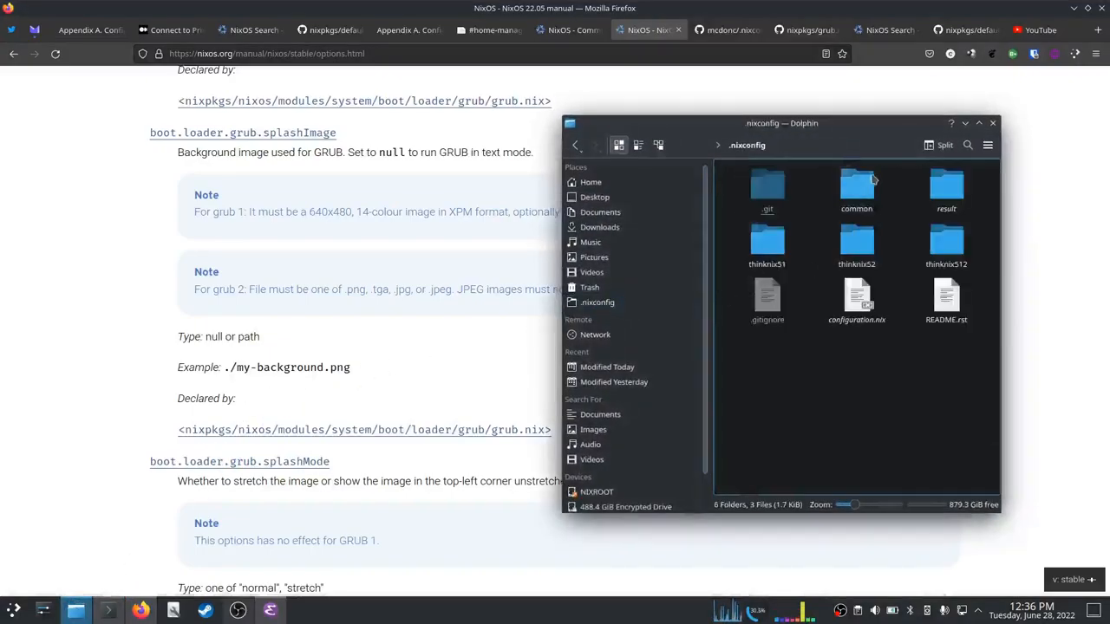
pyautogui.doubleClick(857, 183)
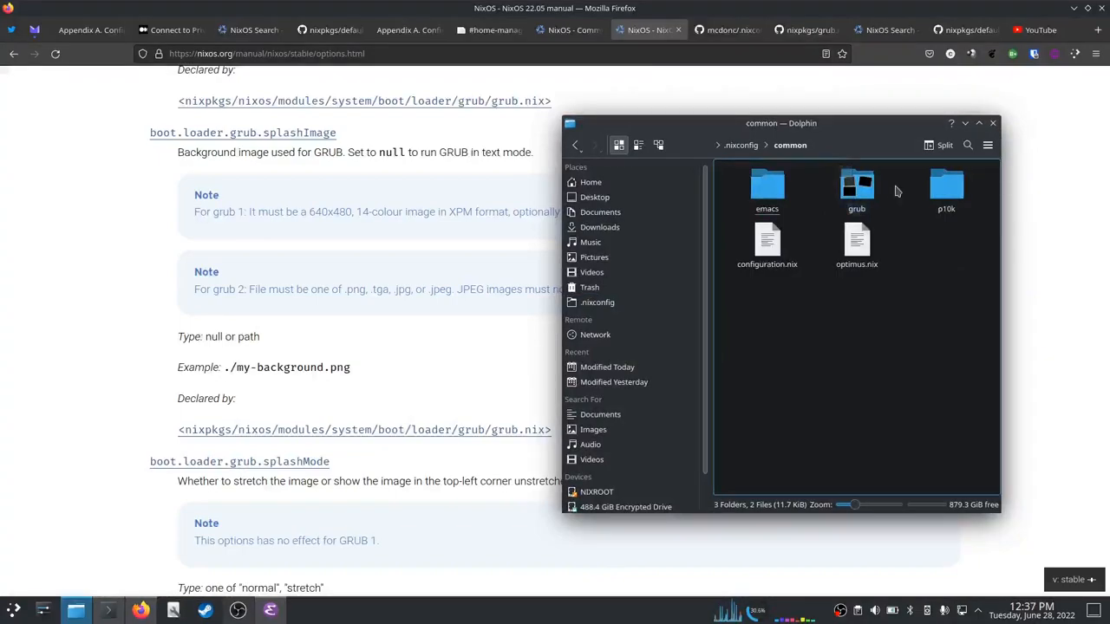
pyautogui.click(857, 183)
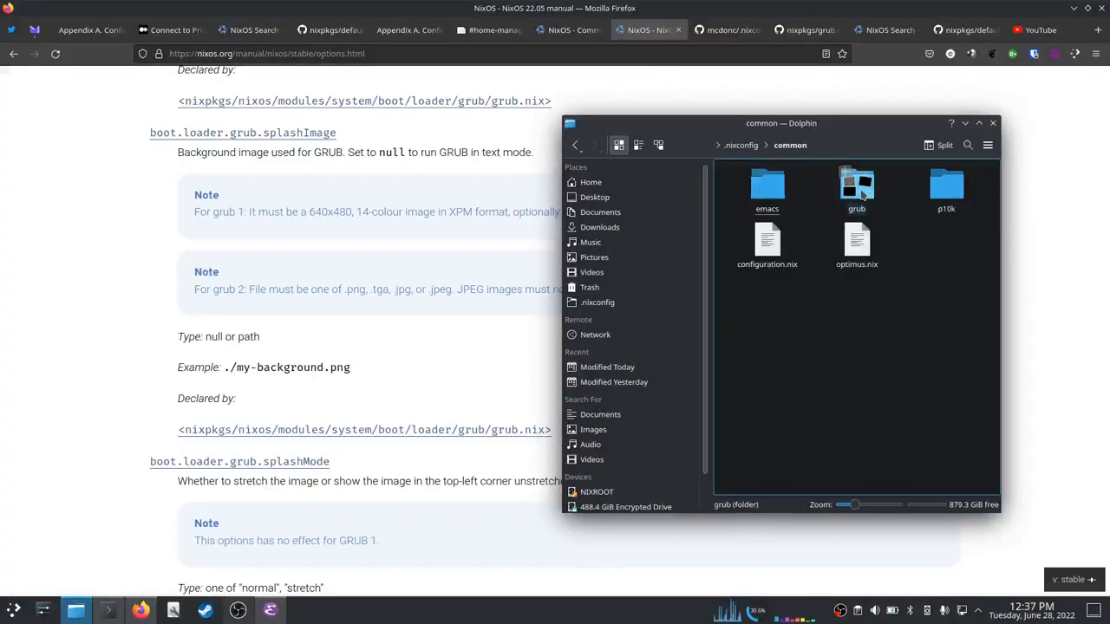
pyautogui.moveTo(871, 194)
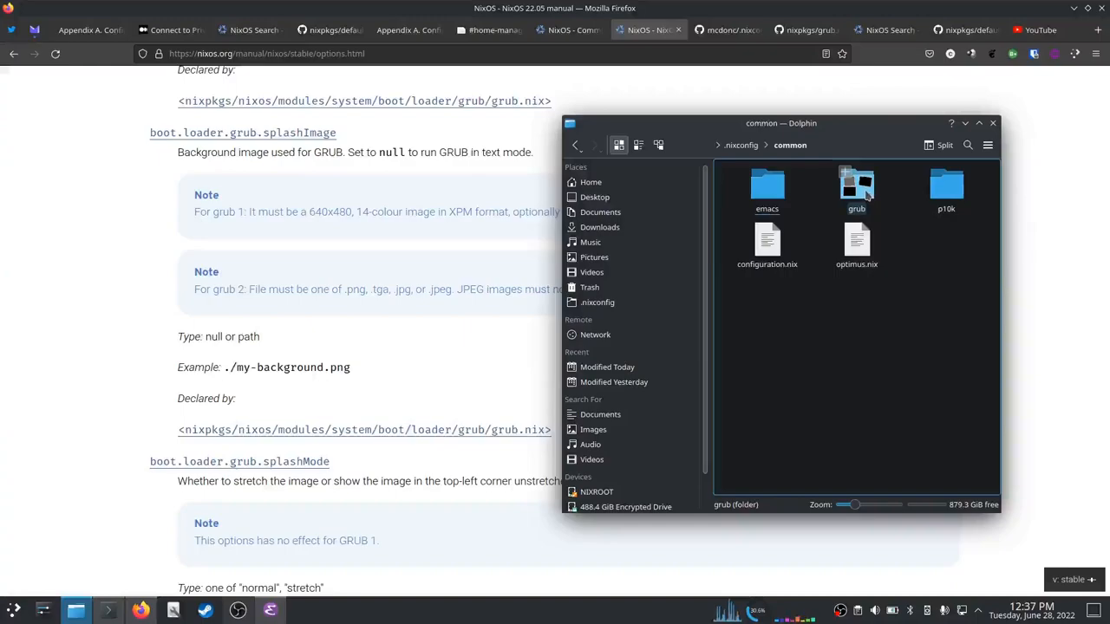
pyautogui.doubleClick(856, 187)
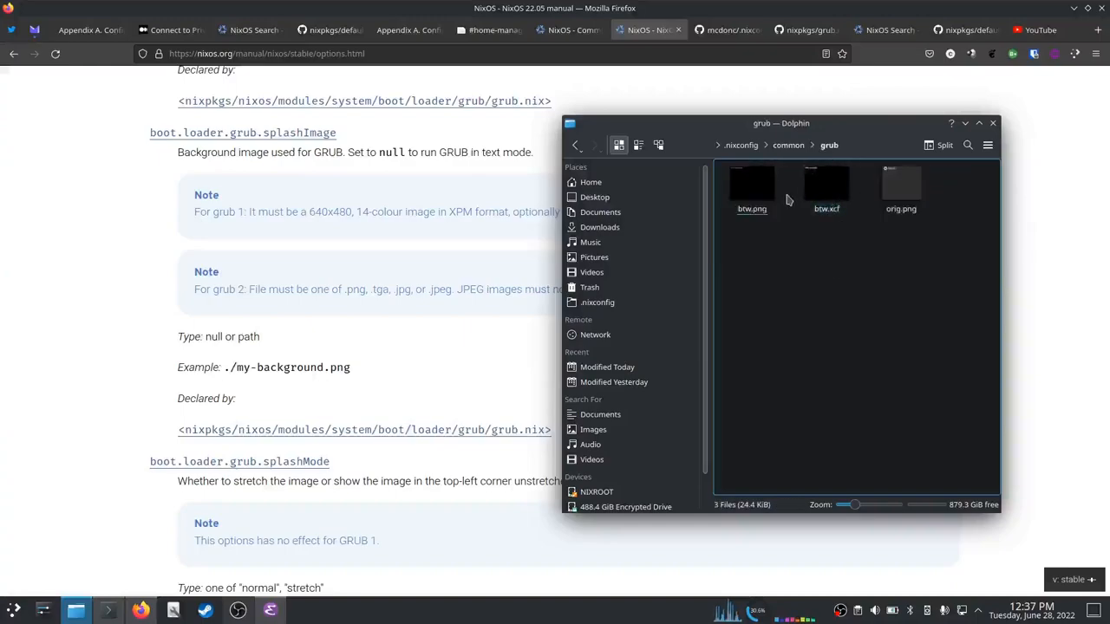
pyautogui.click(902, 187)
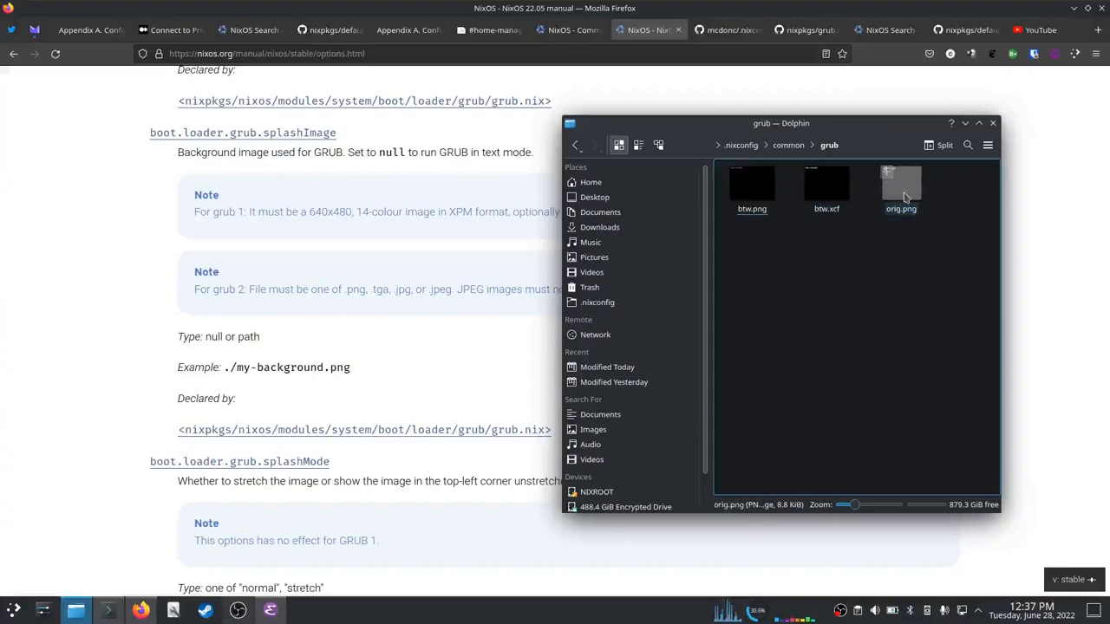
pyautogui.click(902, 187)
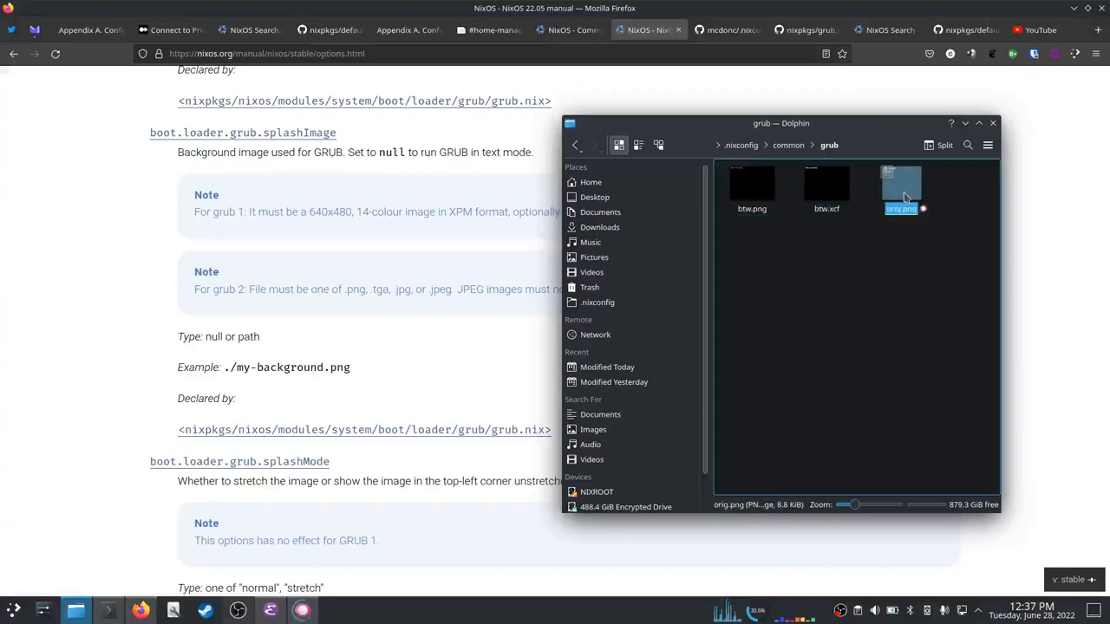
# Step: View orig.png in Gwenview, close the Dolphin window and bring the terminal forward
pyautogui.doubleClick(900, 184)
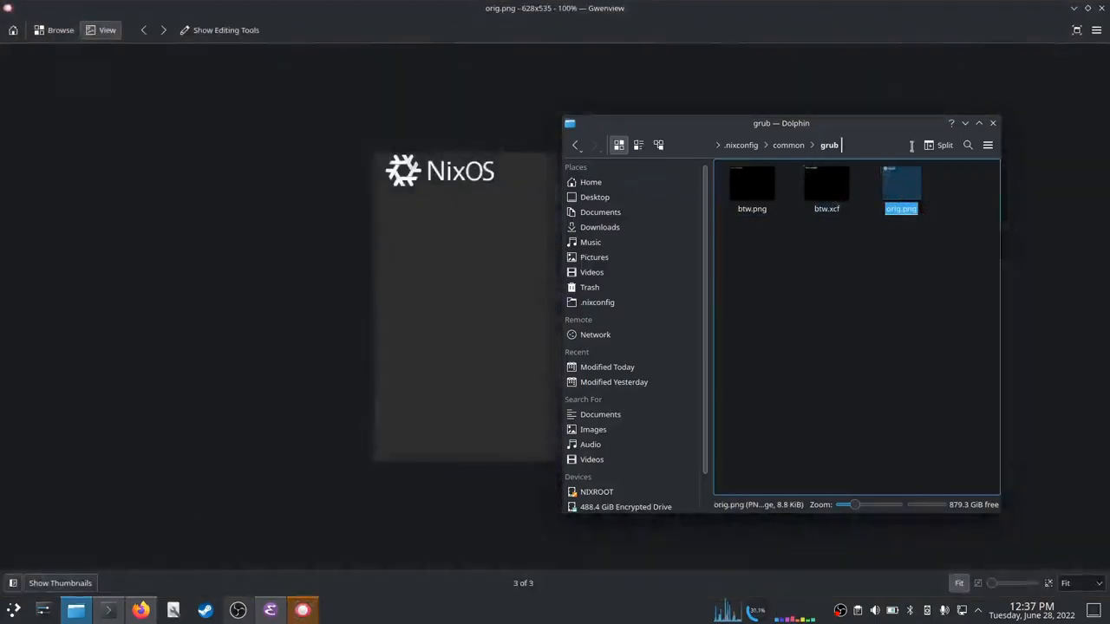
pyautogui.moveTo(780, 123); pyautogui.dragTo(836, 173)
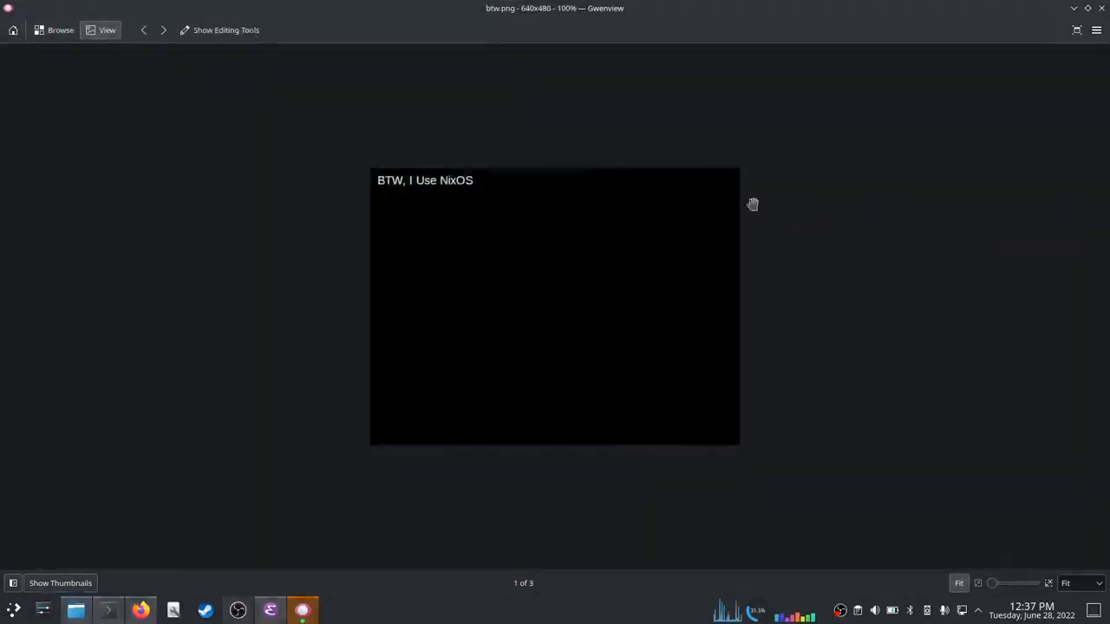
pyautogui.moveTo(804, 118)
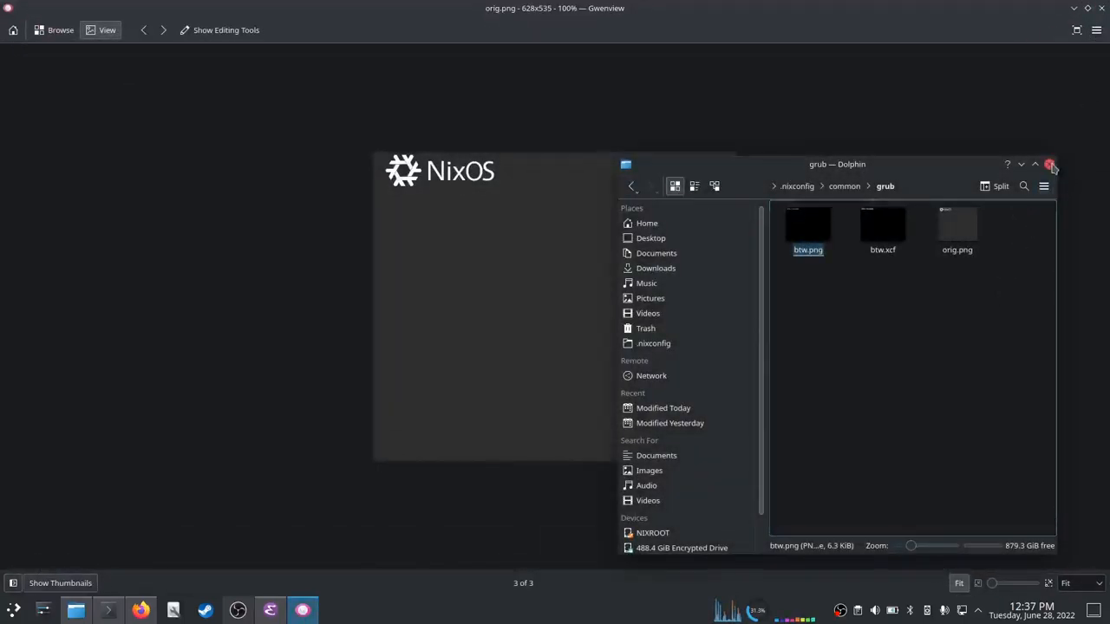
pyautogui.moveTo(1051, 166)
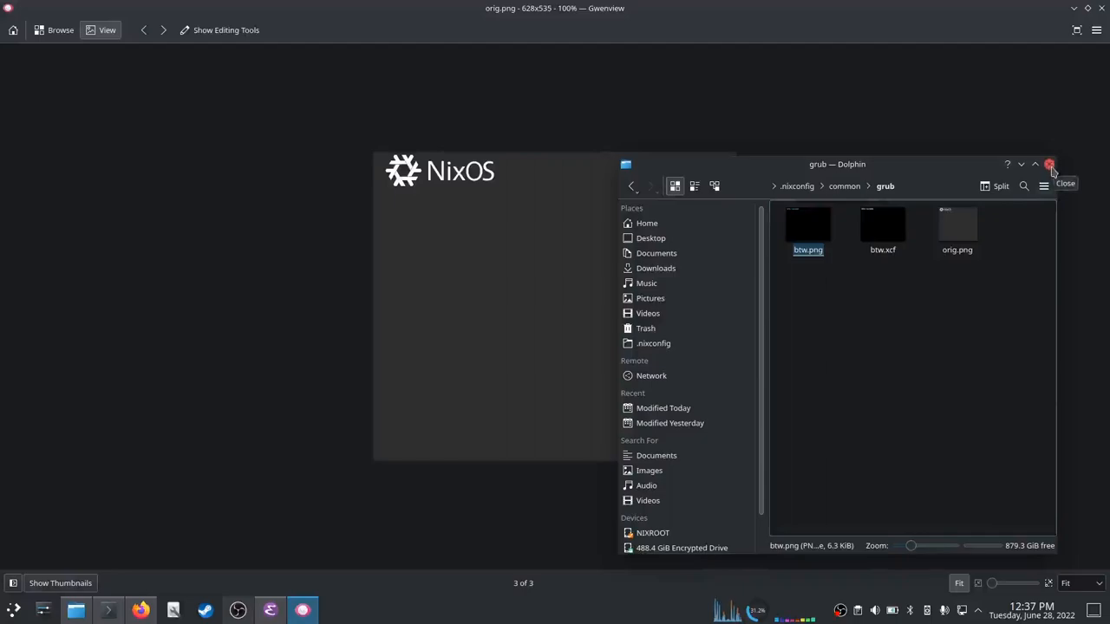
pyautogui.click(1049, 163)
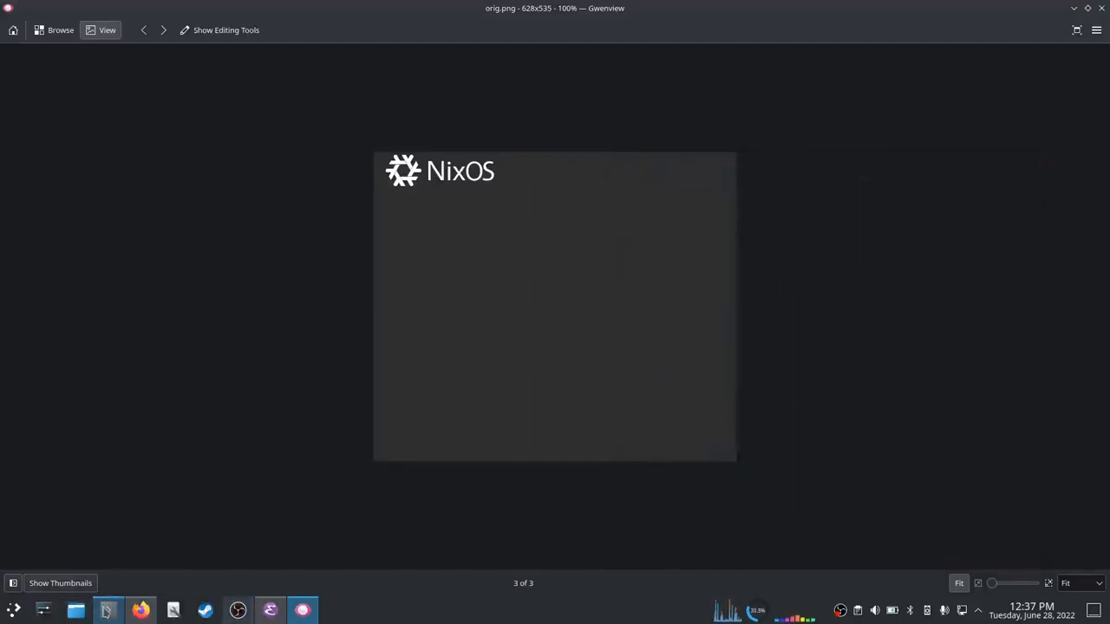
pyautogui.click(108, 610)
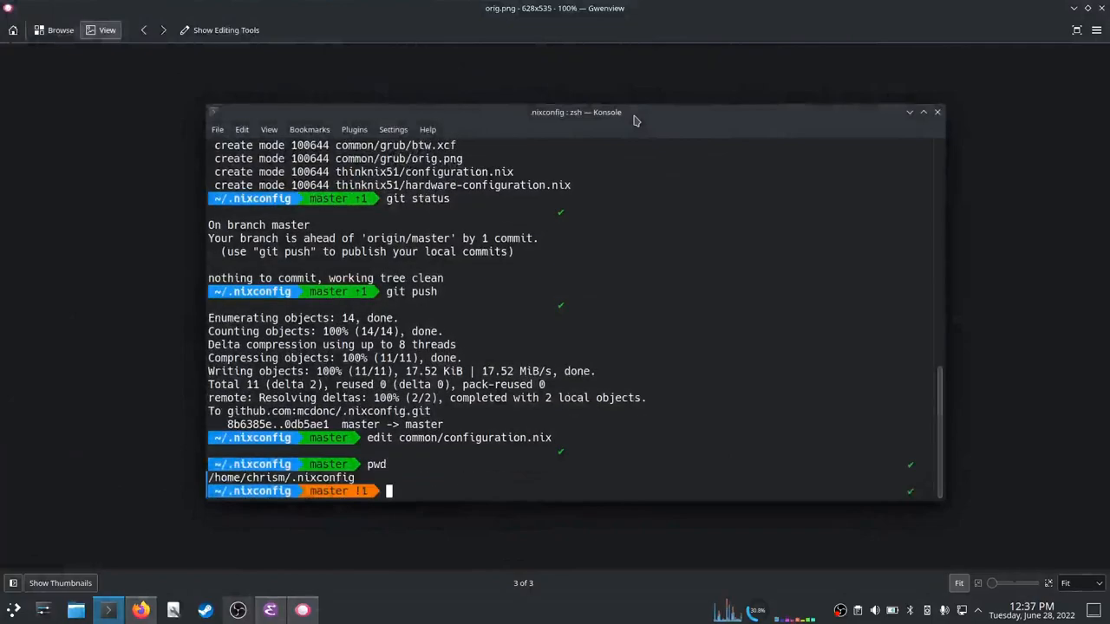
# Step: From ~/.nixconfig open btw.png in the viewer, then prepare to edit common/configuration.nix
pyautogui.write('cd ~/.nixconfig')
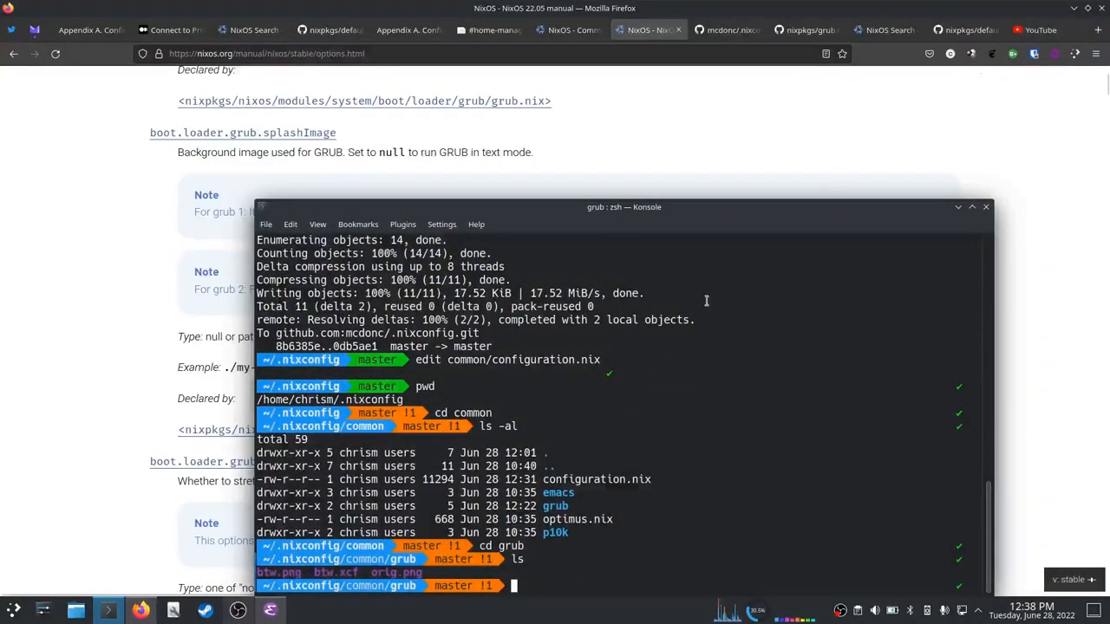
pyautogui.write('open test.png')
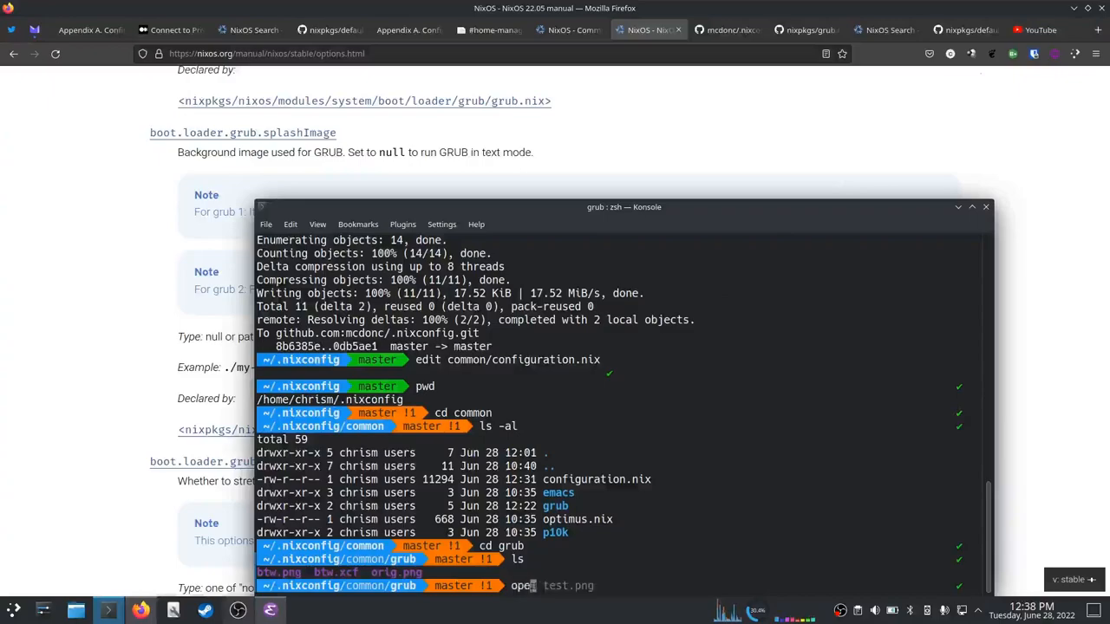
pyautogui.write('btw.png')
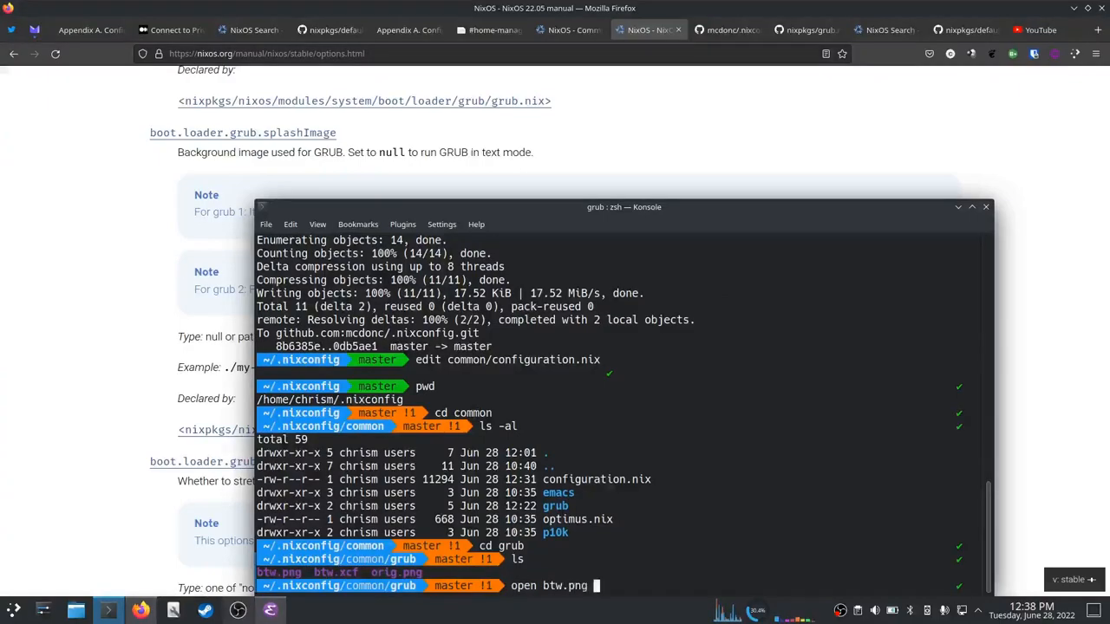
pyautogui.press('Return')
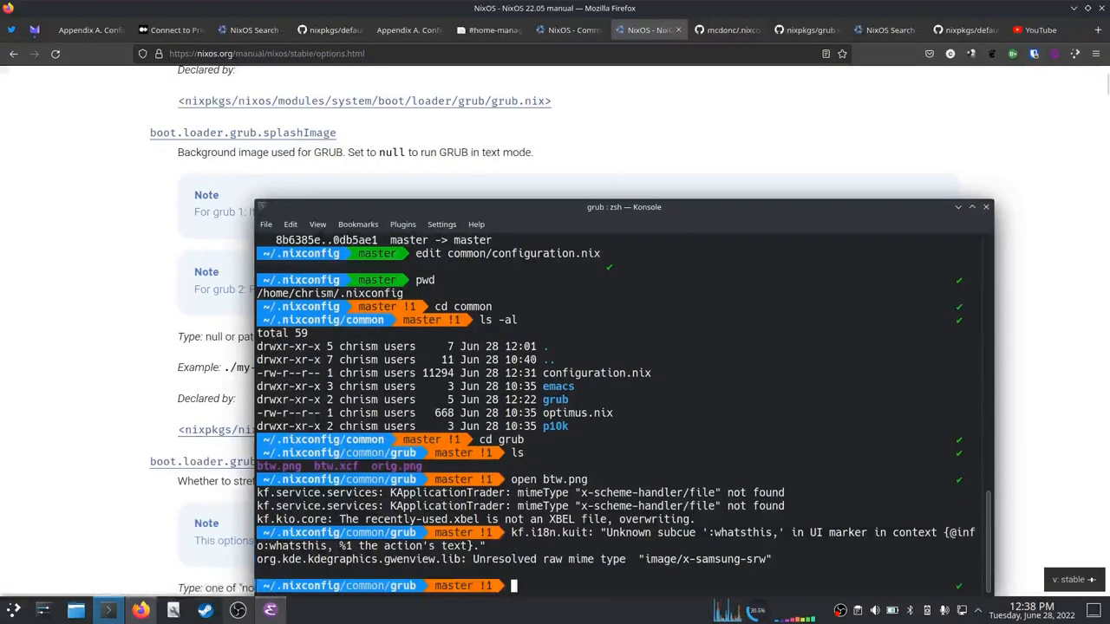
pyautogui.write('edit common/configuration.nix')
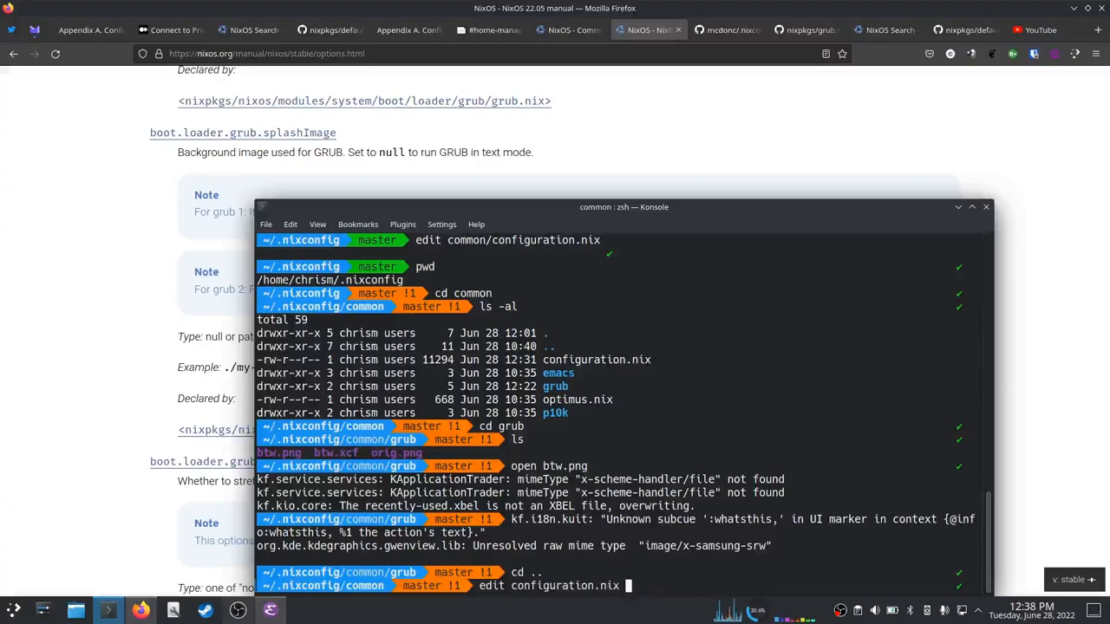
# Step: Open configuration.nix in Emacs and search for the GRUB splash setting
pyautogui.press('Return')
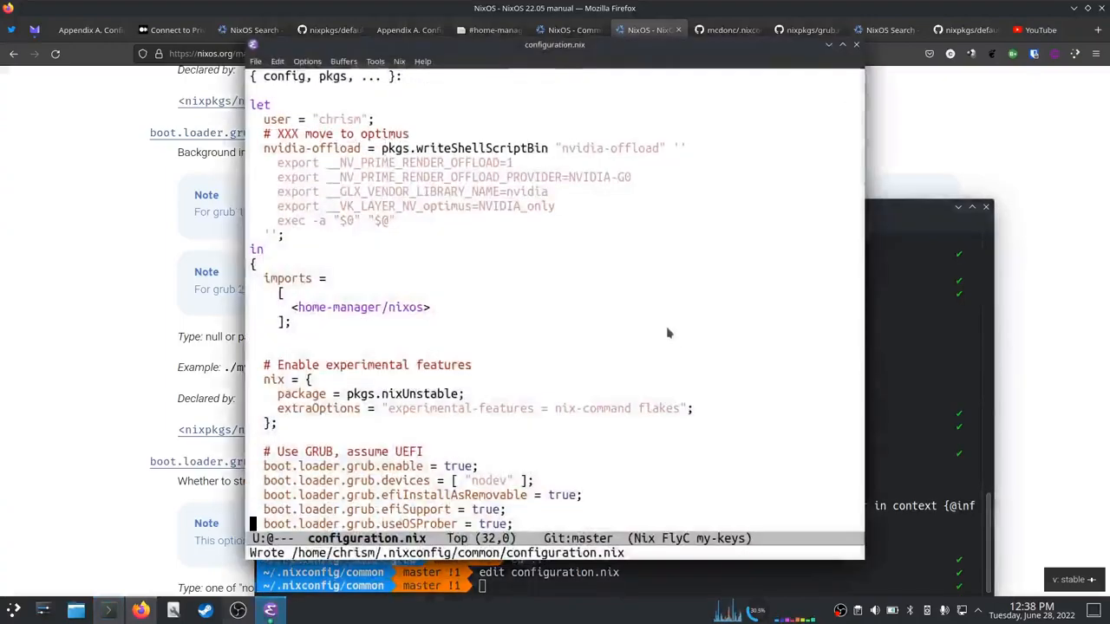
pyautogui.press('ctrl+s')
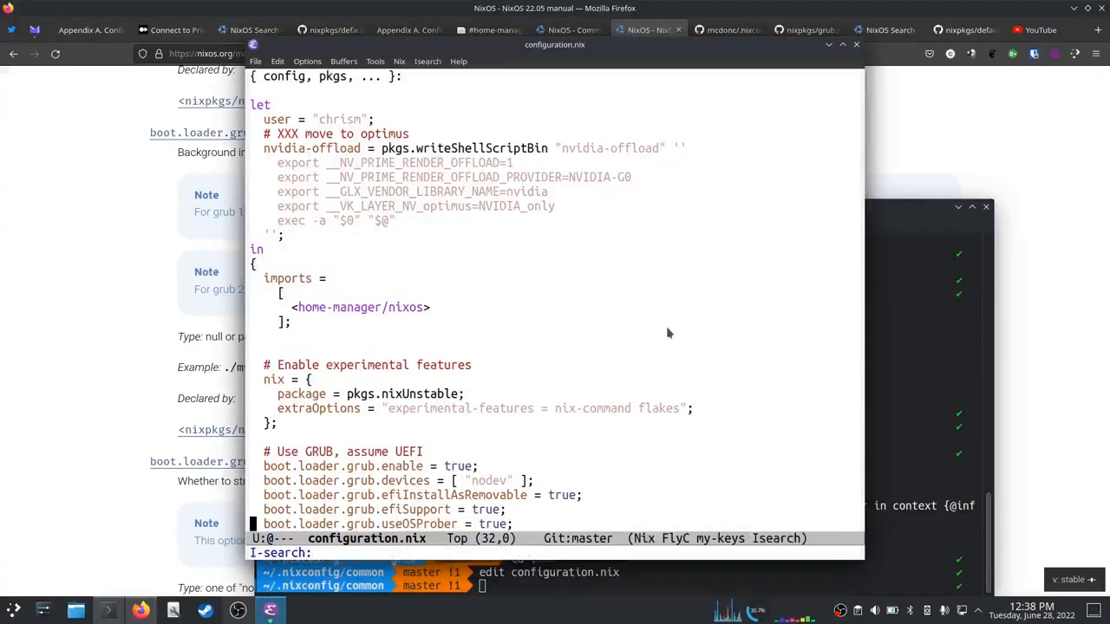
pyautogui.write('splash')
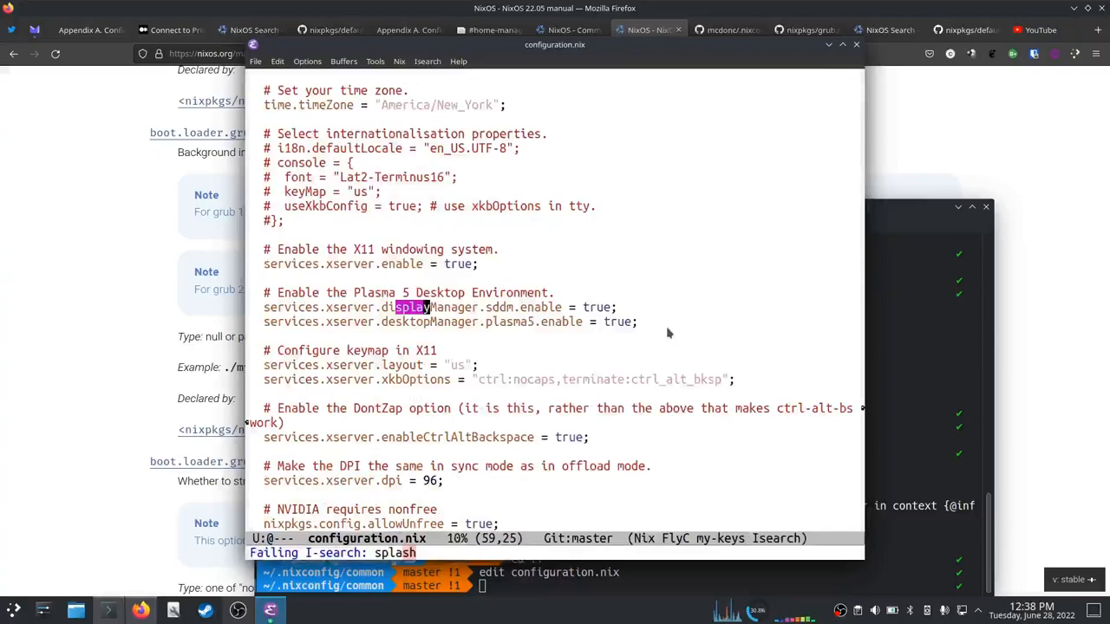
pyautogui.write('g')
pyautogui.write('boot.loader.grub.sp')
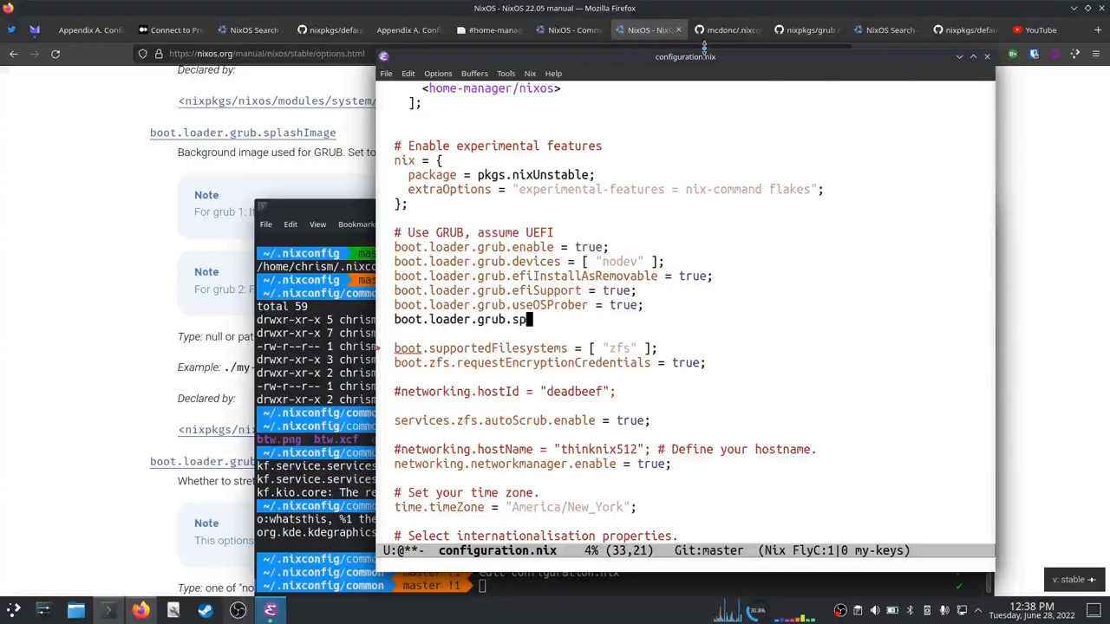
# Step: Add boot.loader.grub.splashImage = ./grub/btw.png; under the GRUB options
pyautogui.write('lashImage =')
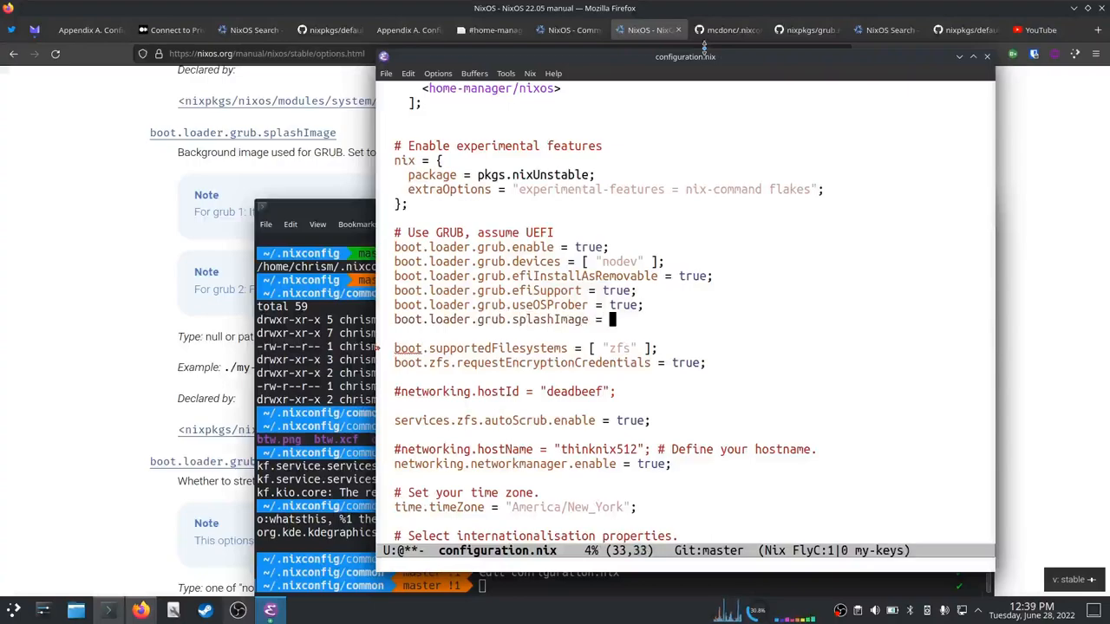
pyautogui.write('./')
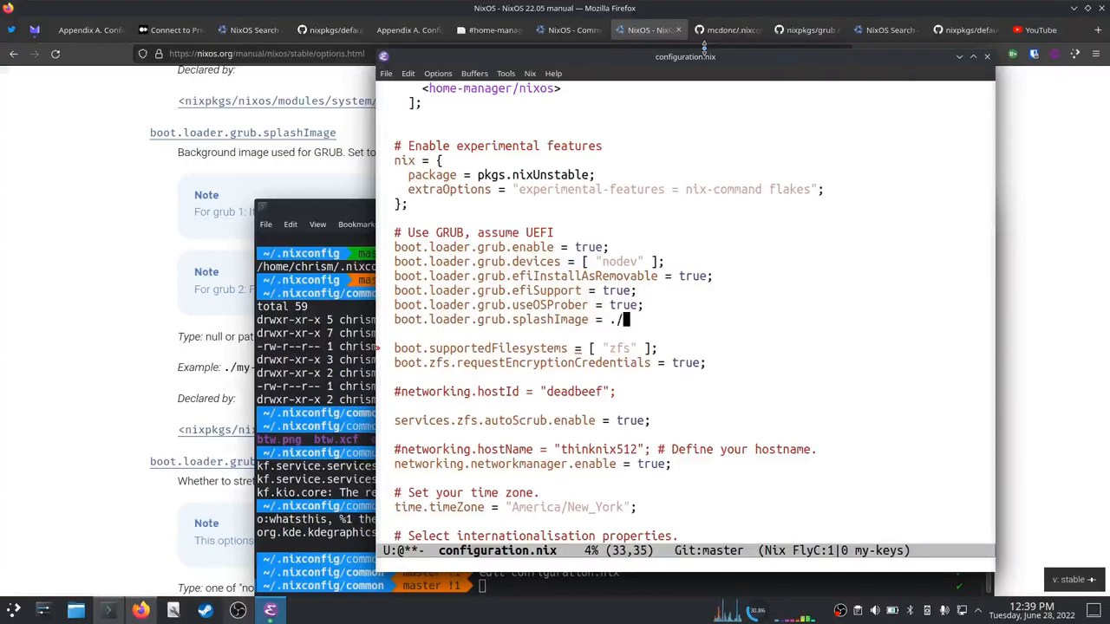
pyautogui.write('grub/b')
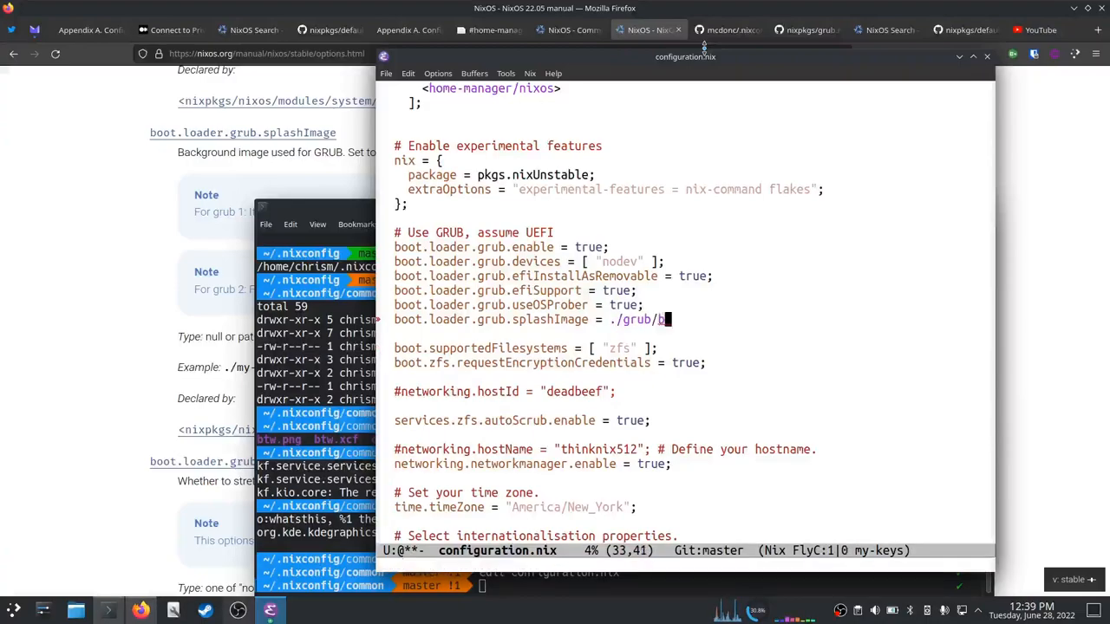
pyautogui.write('tw.png')
pyautogui.click(626, 586)
pyautogui.write('ls')
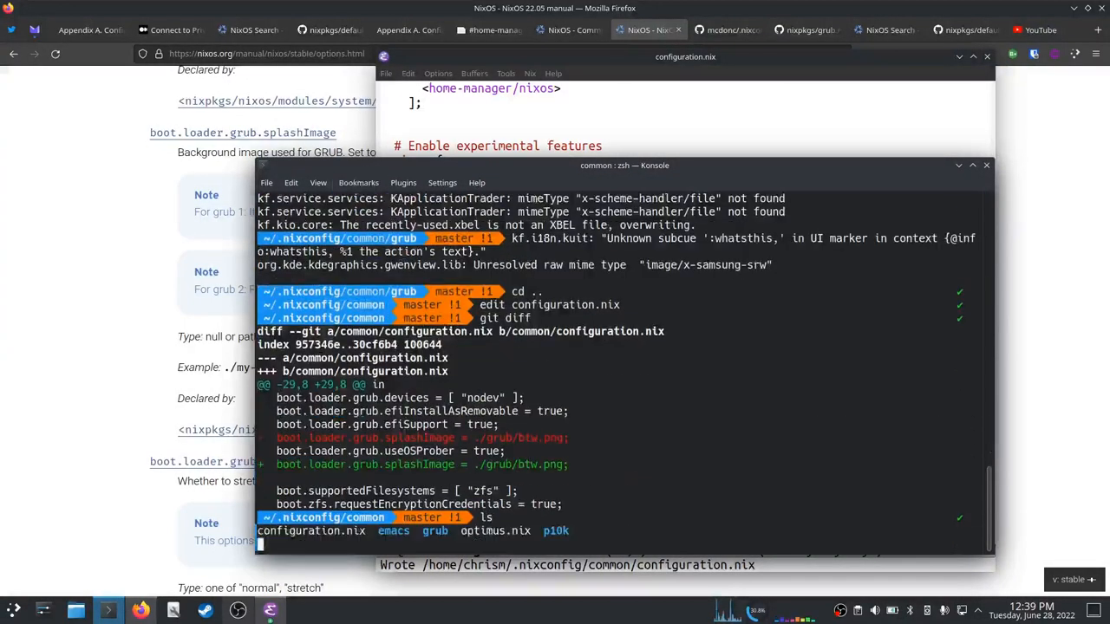
# Step: Return to the ~/.nixconfig root and launch sudo nixos-rebuild switch via the swnix alias
pyautogui.write('cd')
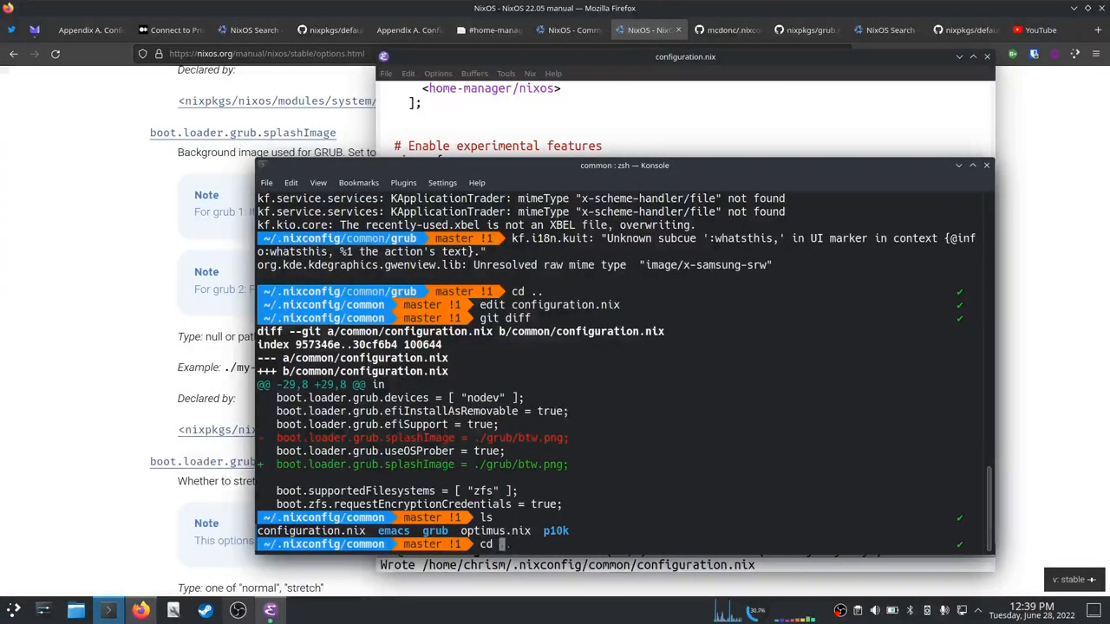
pyautogui.press('Return')
pyautogui.write('swnix')
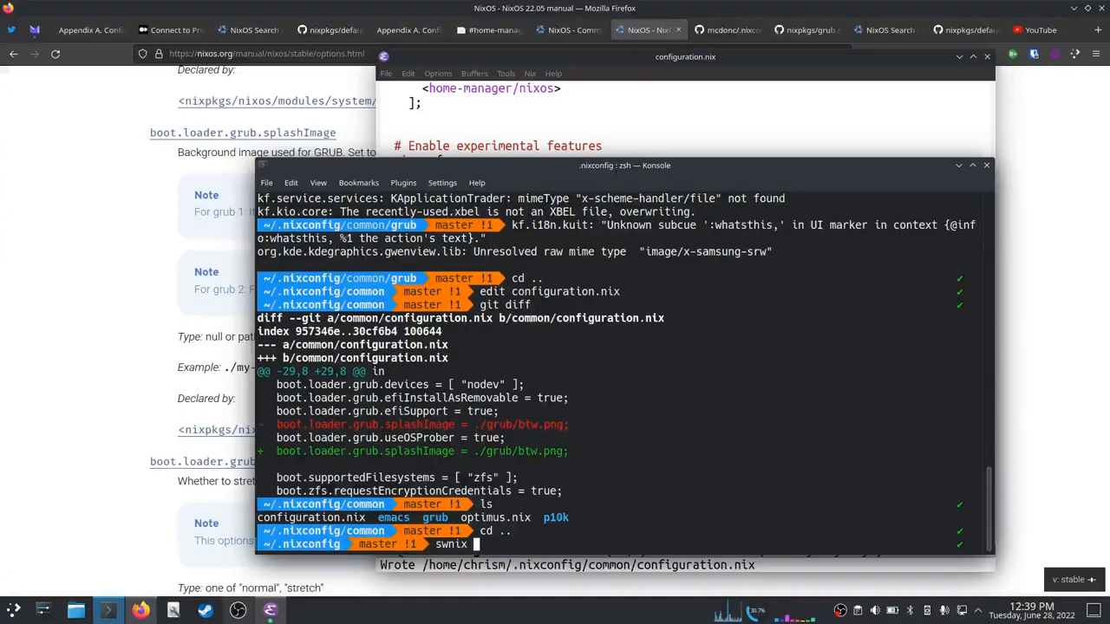
pyautogui.press('Return')
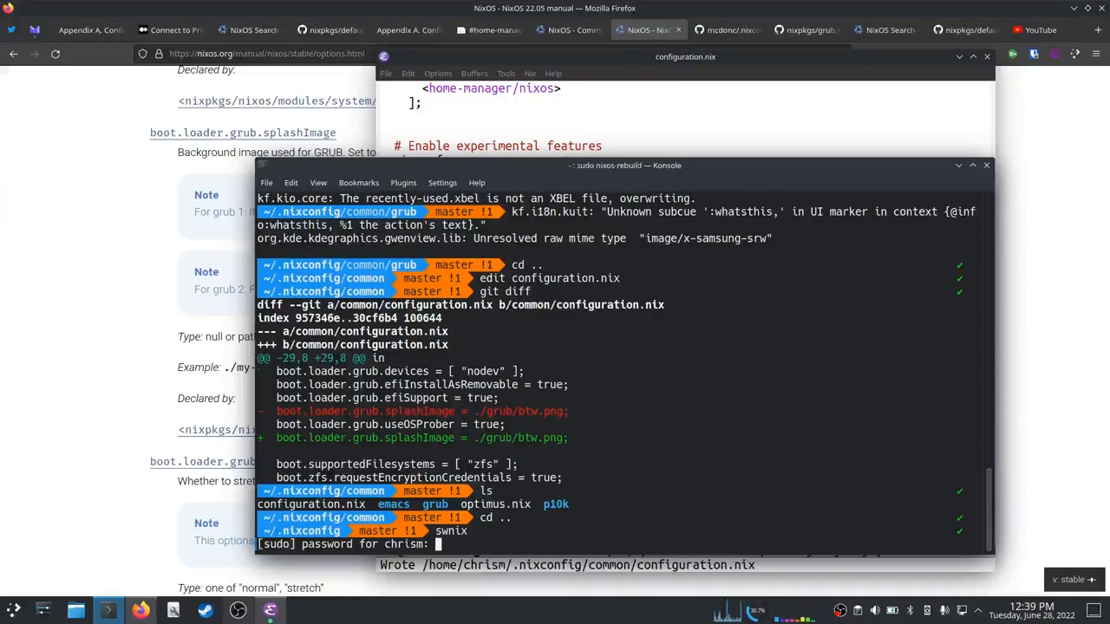